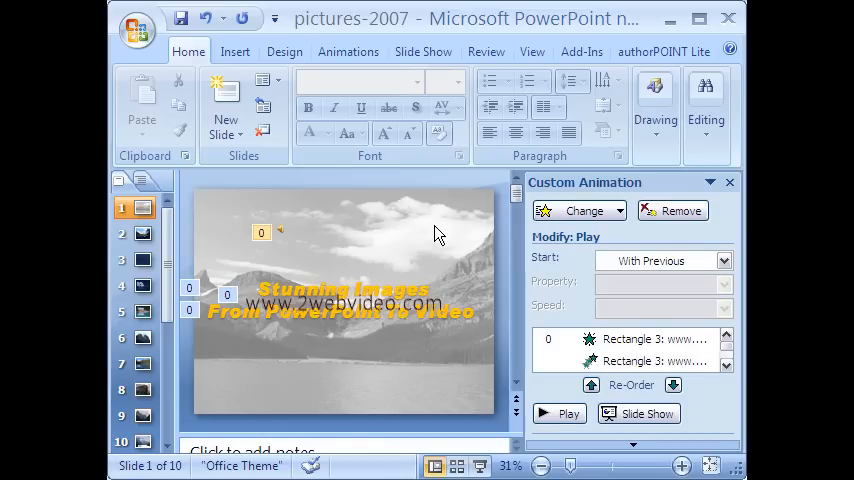
mouse_move(322, 238)
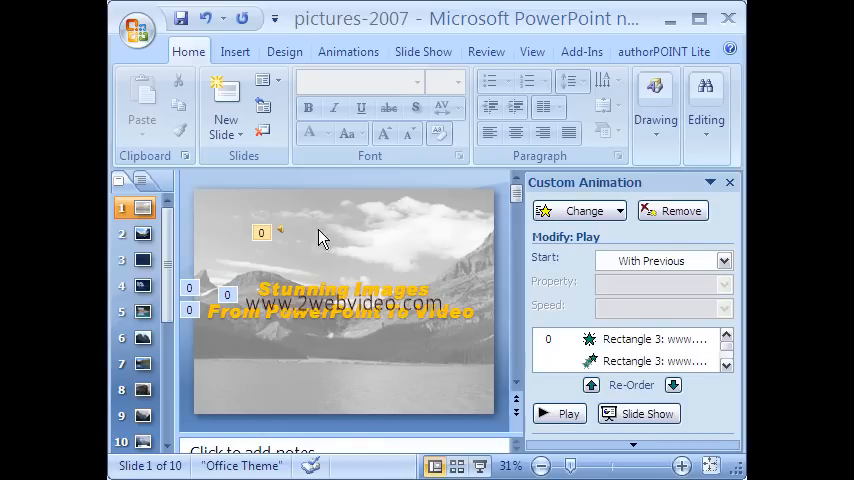
mouse_move(284, 228)
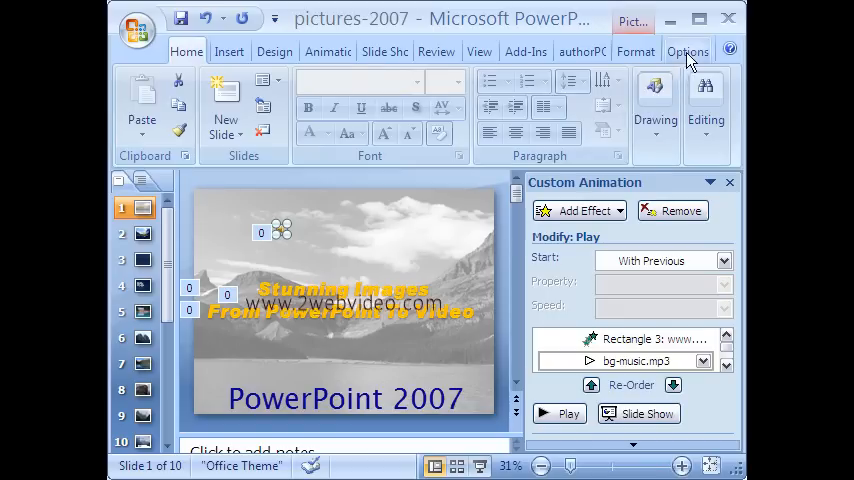
- Review the music clip's Sound Tools options and bring up the bg-music.mp3 animation menu
left_click(688, 52)
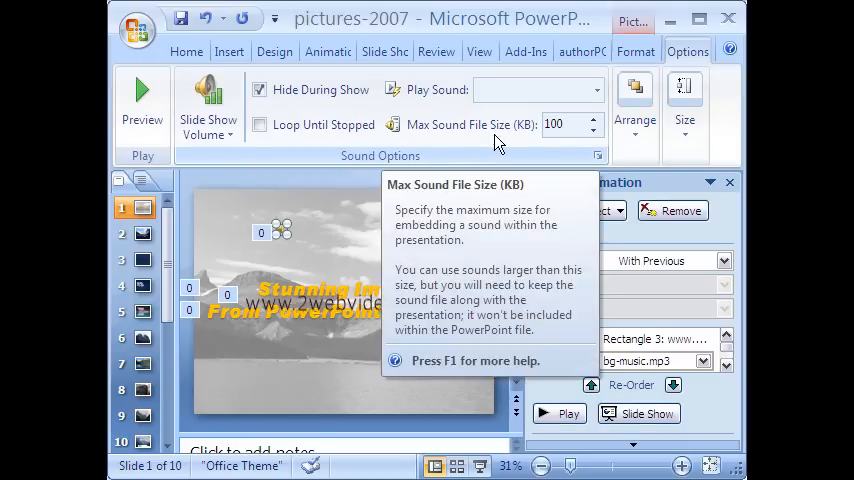
mouse_move(304, 160)
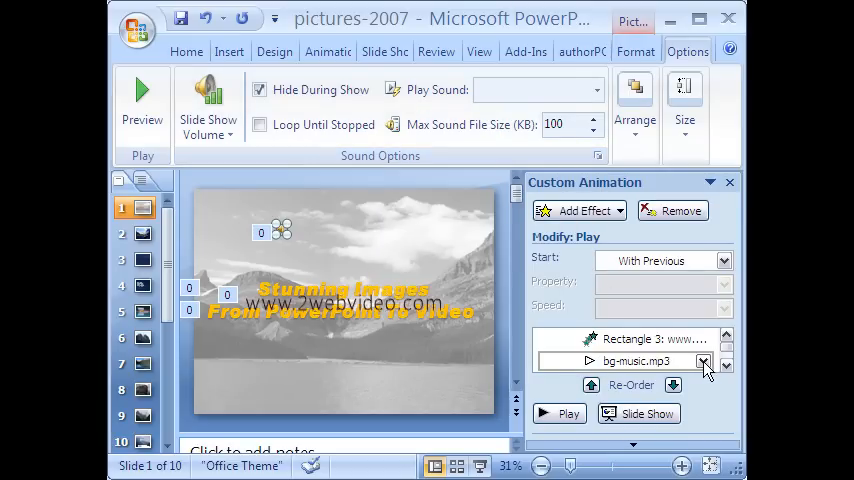
left_click(704, 360)
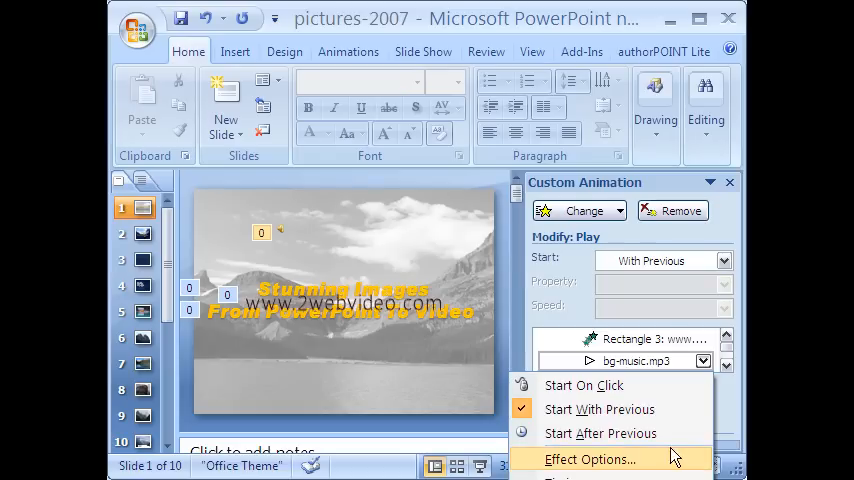
- In Effect Options, keep the music stopping after 10 slides
left_click(588, 458)
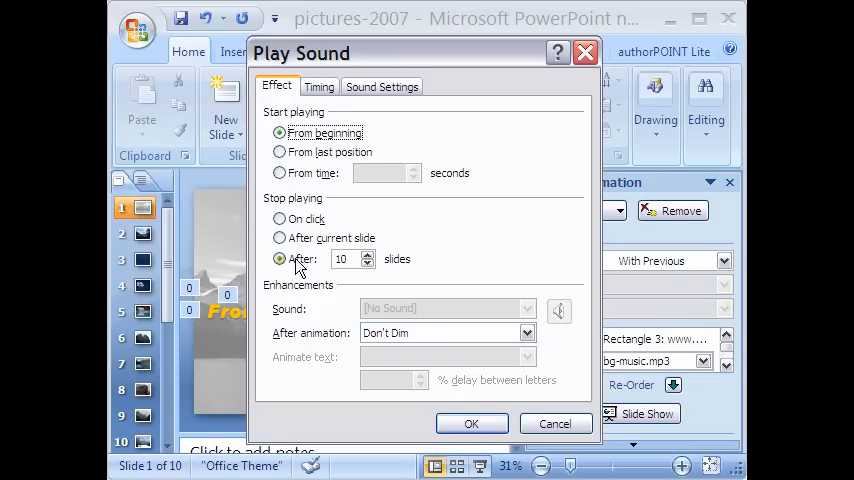
left_click(368, 264)
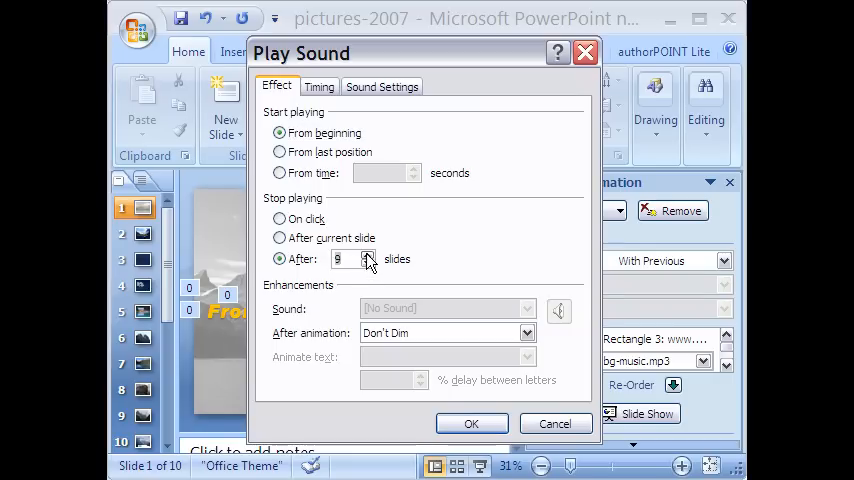
left_click(368, 254)
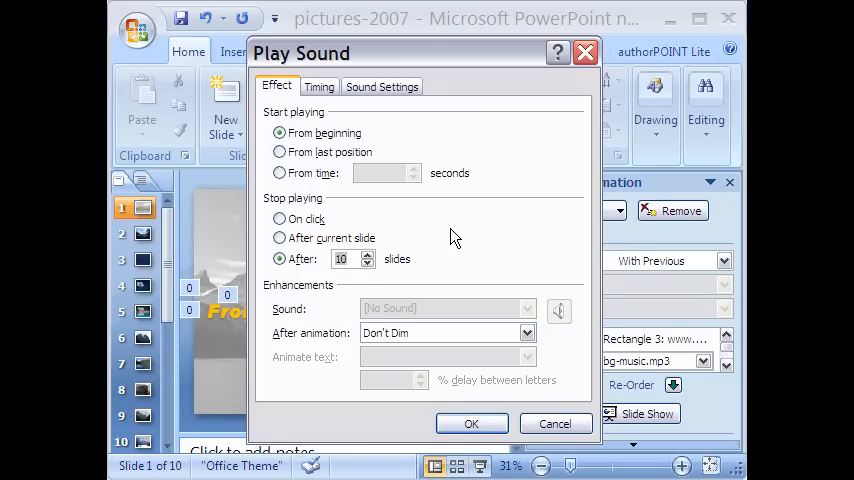
mouse_move(372, 200)
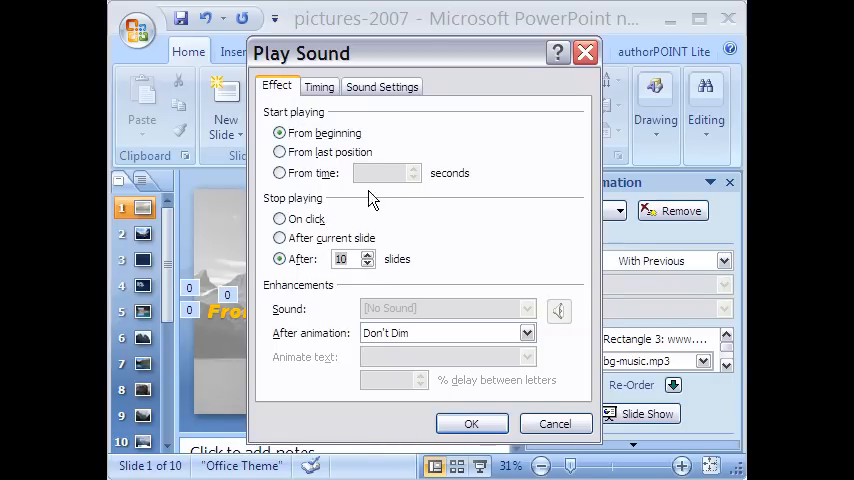
- Confirm timing with previous after 2 seconds and hide the sound icon during the show
left_click(318, 86)
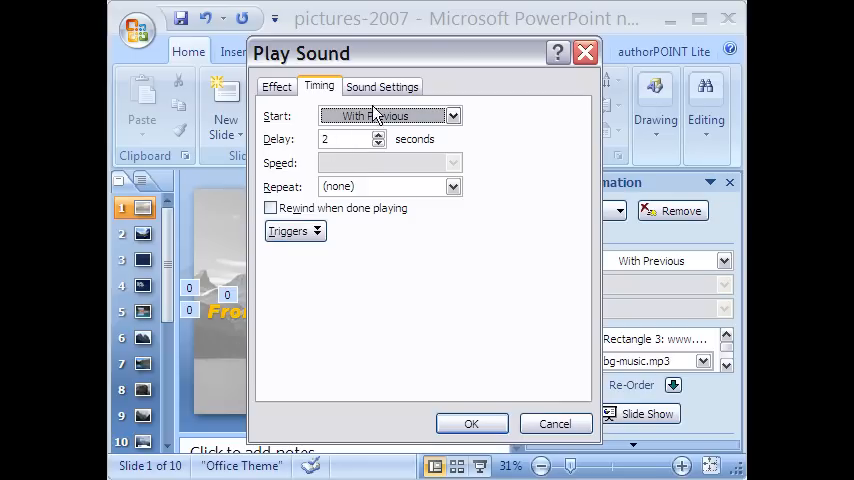
left_click(384, 84)
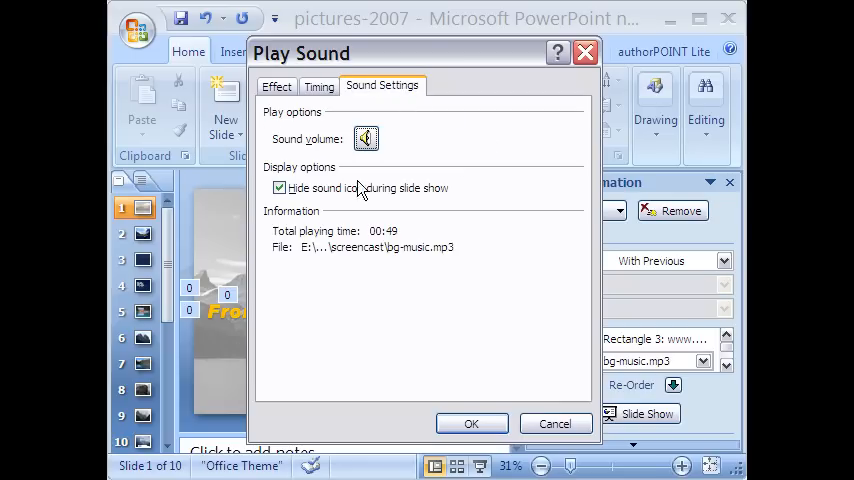
left_click(280, 188)
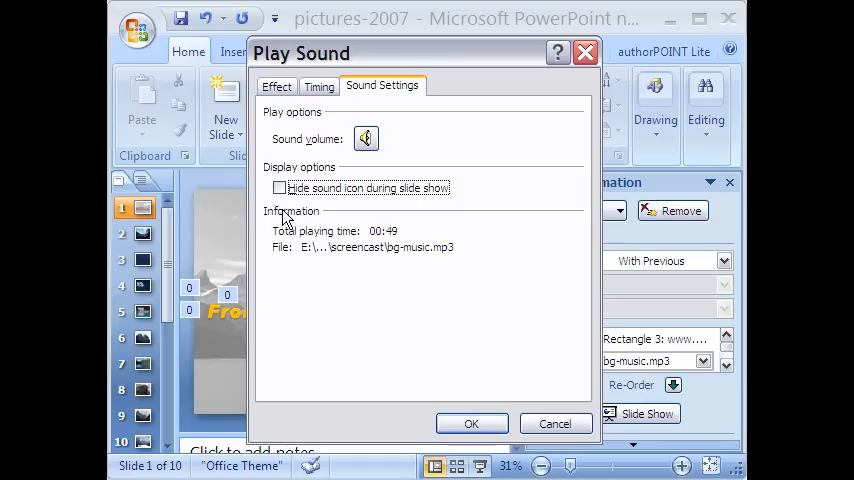
left_click(280, 188)
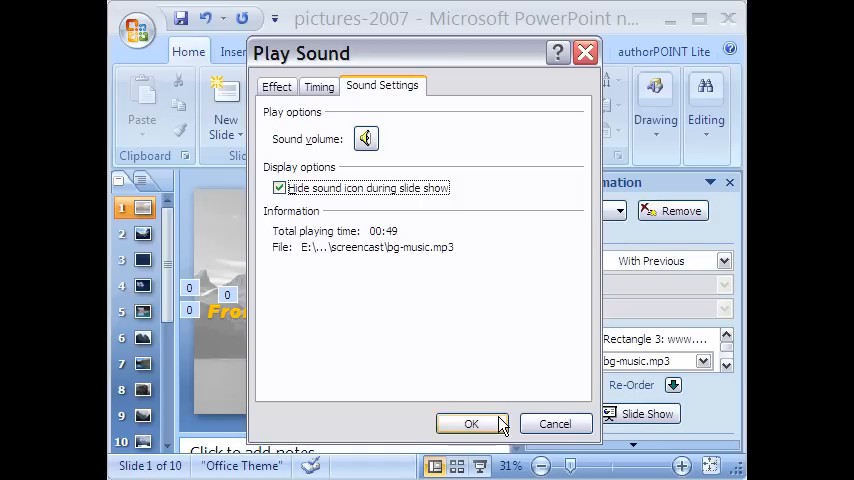
left_click(472, 424)
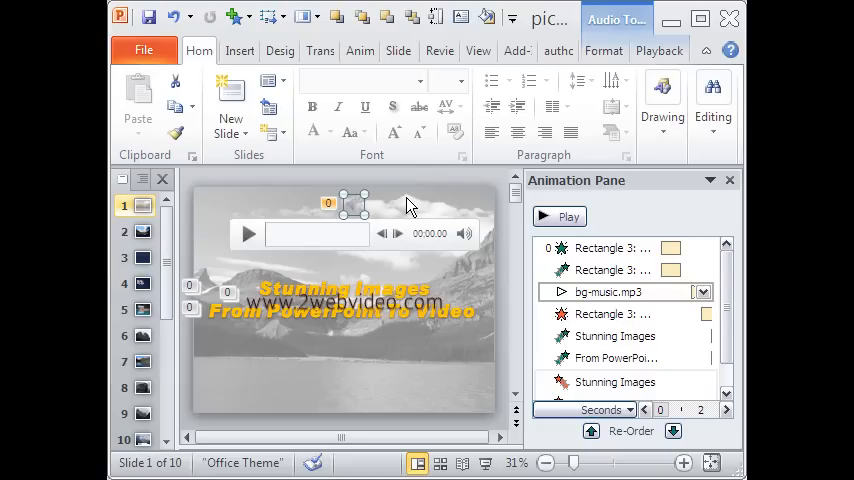
mouse_move(660, 50)
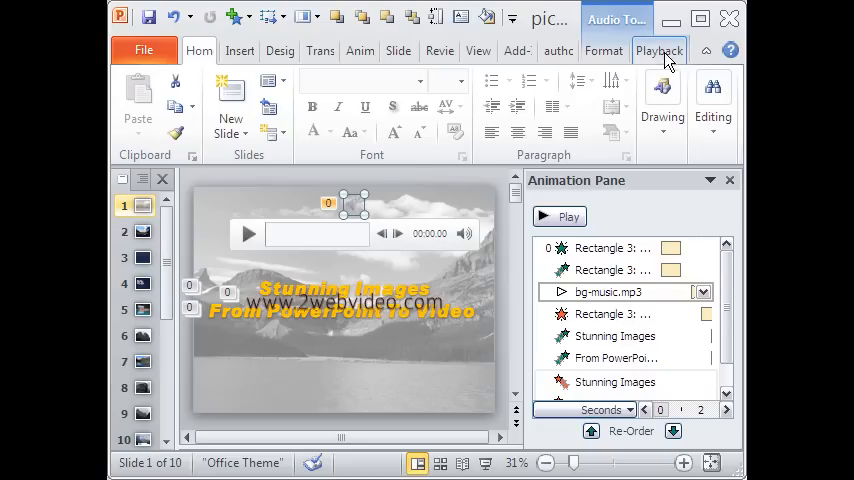
- Check the 1.75-second fade out on the Playback settings and bring up Trim Audio
left_click(660, 50)
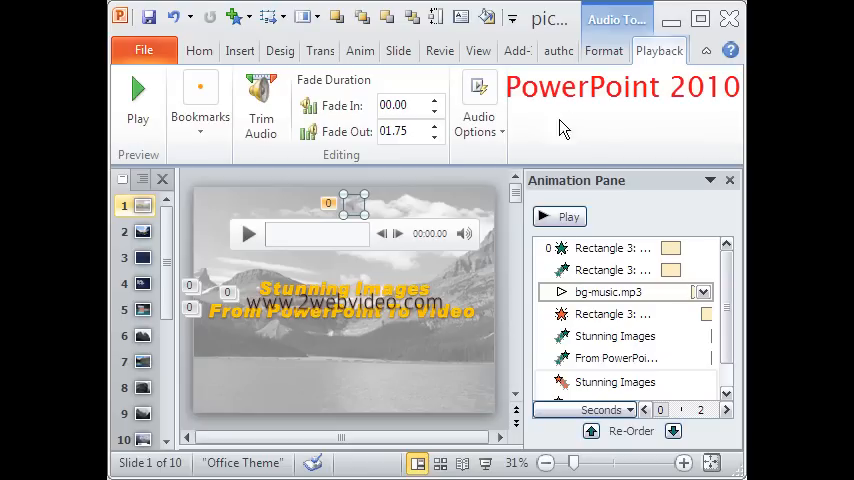
left_click(478, 108)
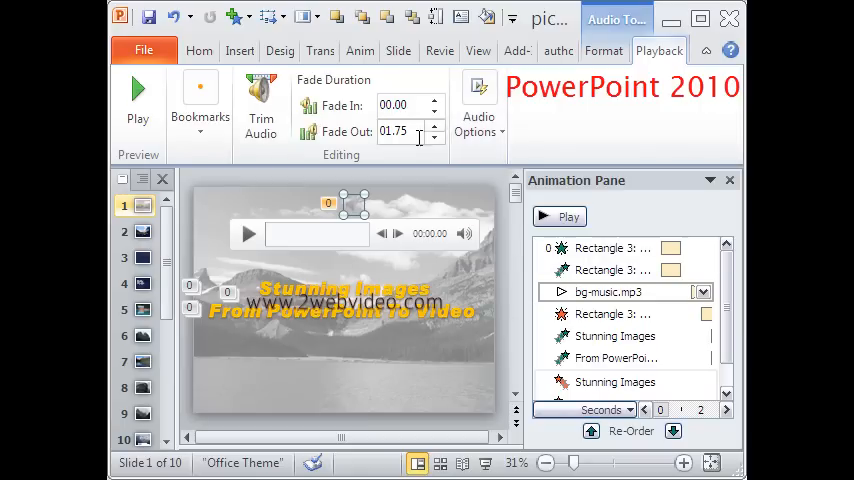
left_click(260, 110)
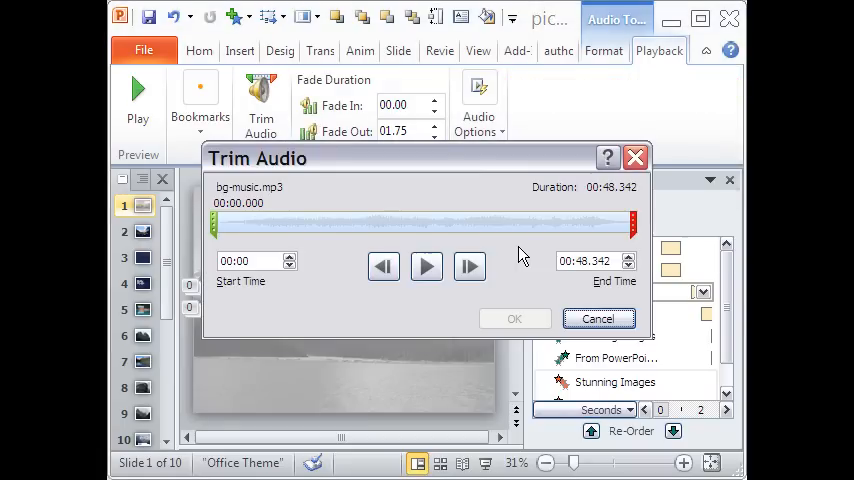
- Try end points near 35.9 and 34 seconds, then keep bg-music.mp3 at full length
left_click_drag(632, 222, 528, 222)
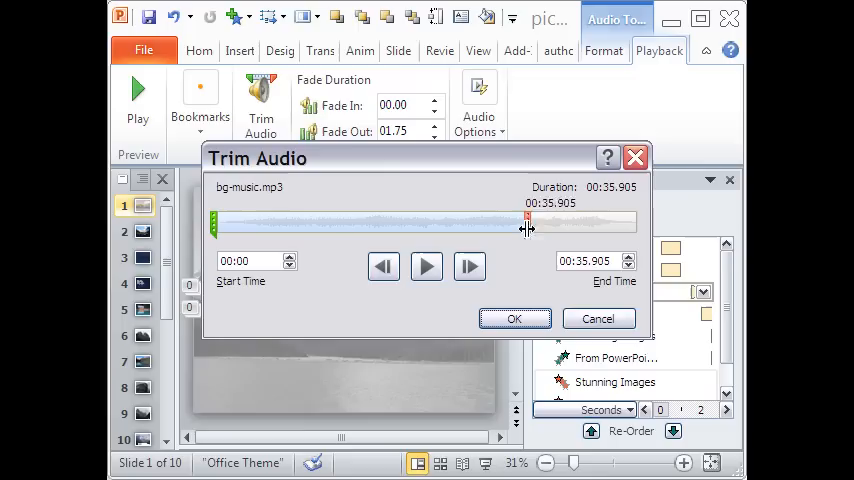
left_click_drag(528, 220, 510, 220)
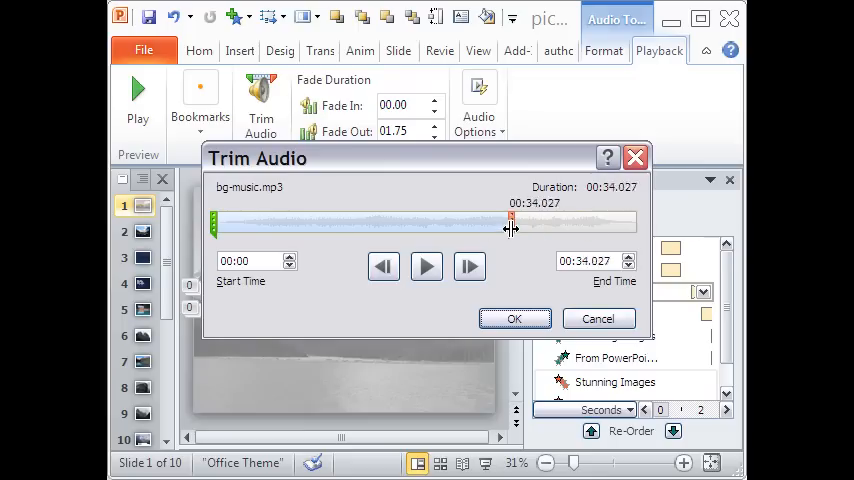
left_click_drag(510, 222, 636, 222)
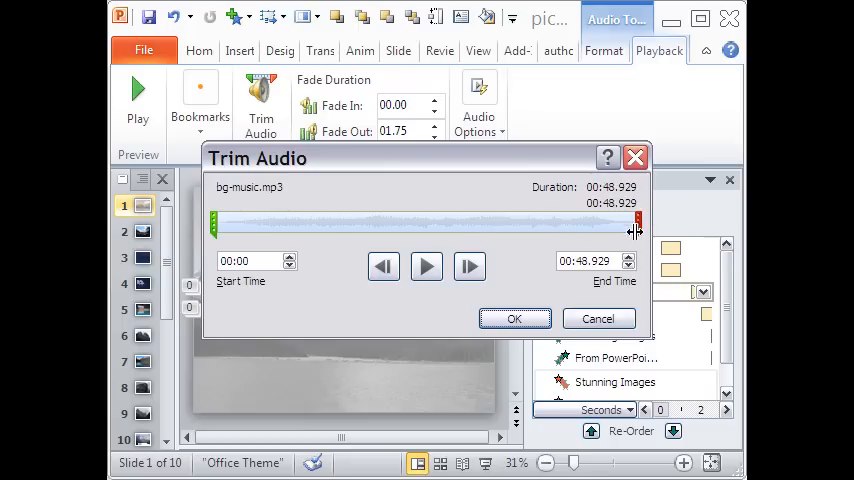
left_click(514, 318)
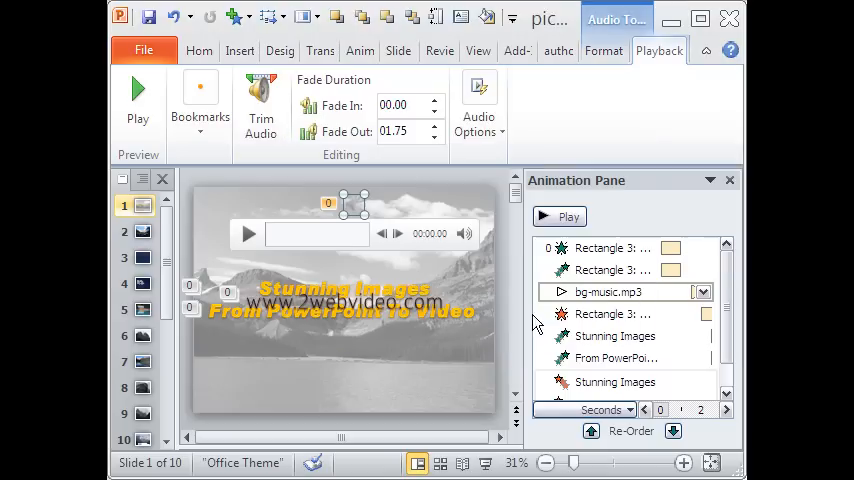
- Bring up Effect Options for the bg-music.mp3 entry in the Animation Pane
left_click(400, 104)
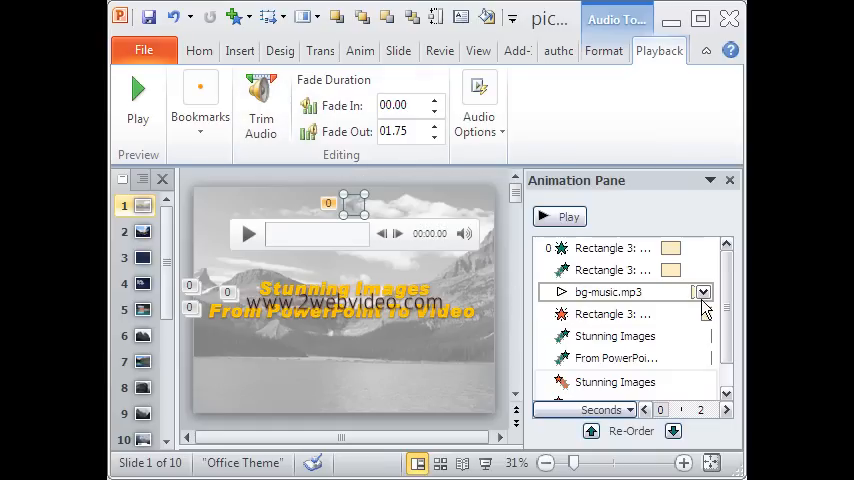
left_click(702, 292)
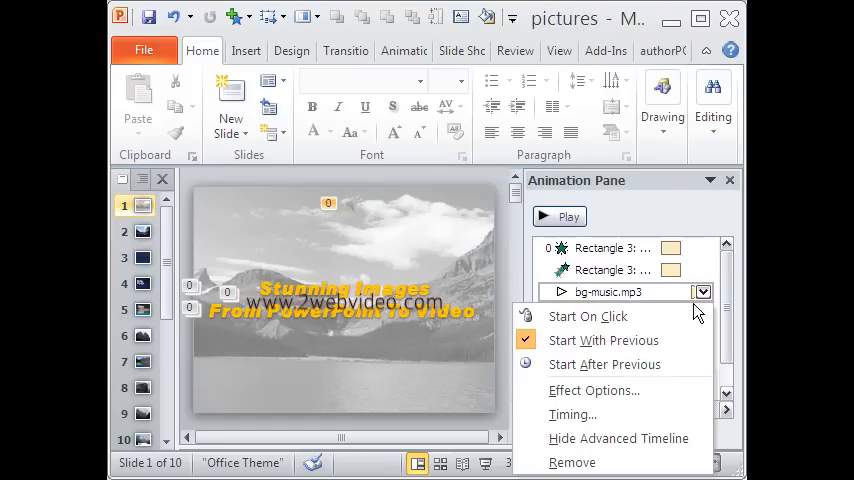
left_click(592, 390)
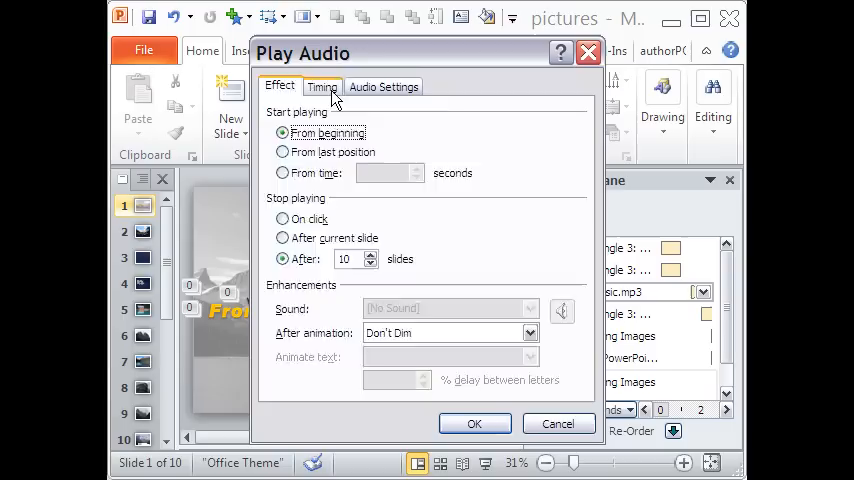
- Confirm stop after 10 slides, start with previous after 1.5 seconds, and audio settings
left_click(322, 86)
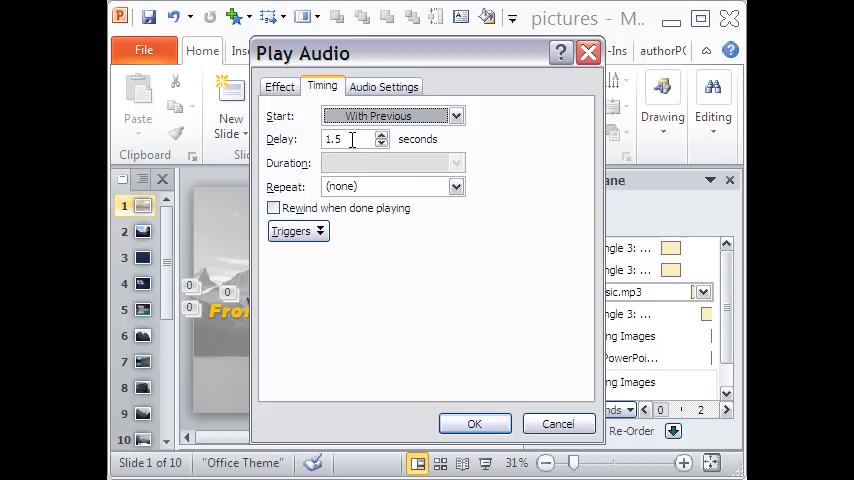
left_click(384, 84)
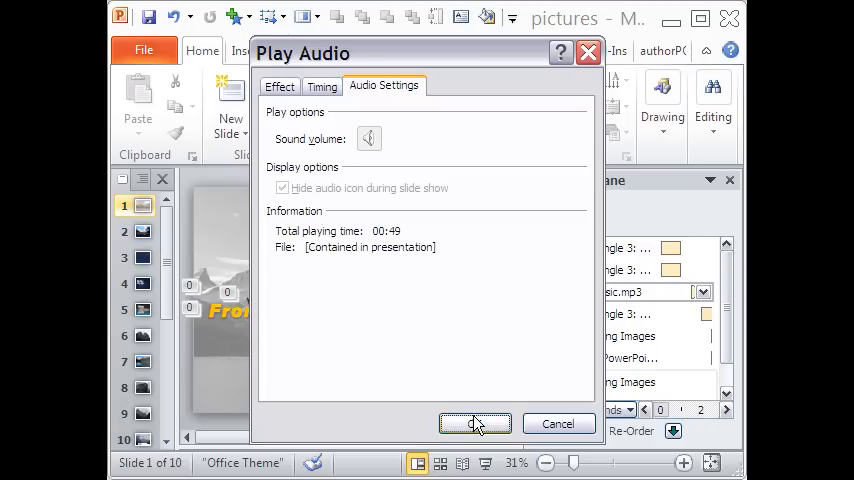
left_click(474, 424)
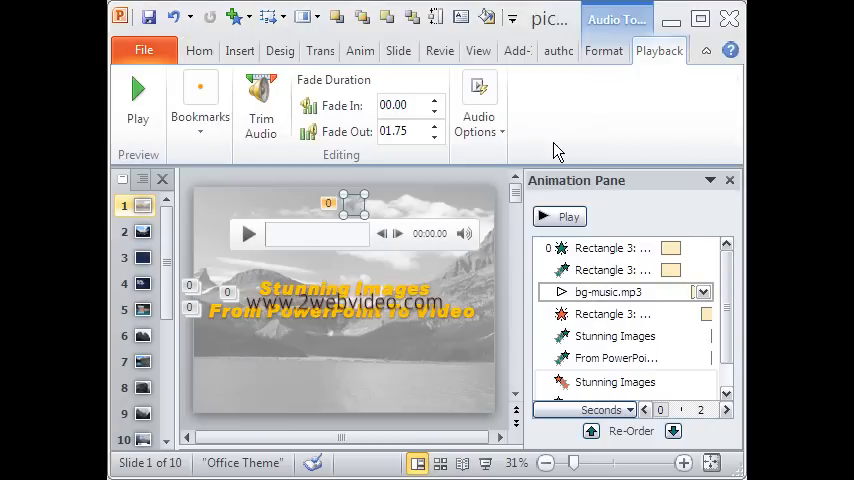